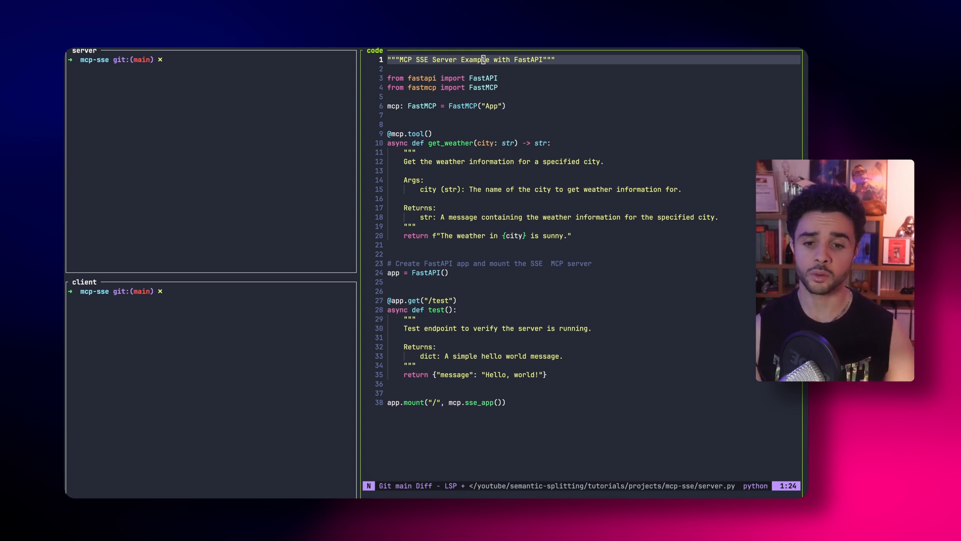
- Bring up the client.py MCP client source in the code pane
{"action": "left_click", "coordinate": [487, 87]}
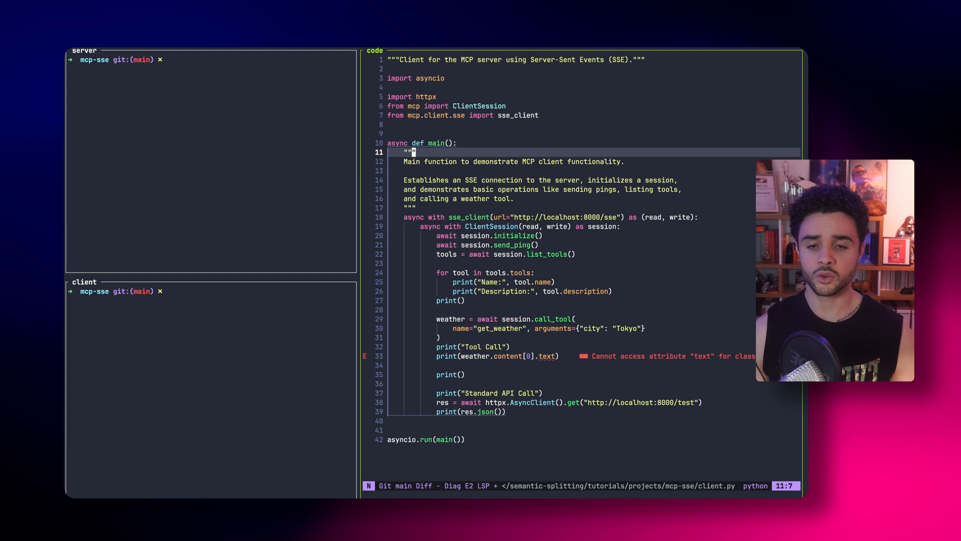
- Walk through client.py down to the httpx GET to /test, then focus the server terminal
{"action": "left_click", "coordinate": [526, 161]}
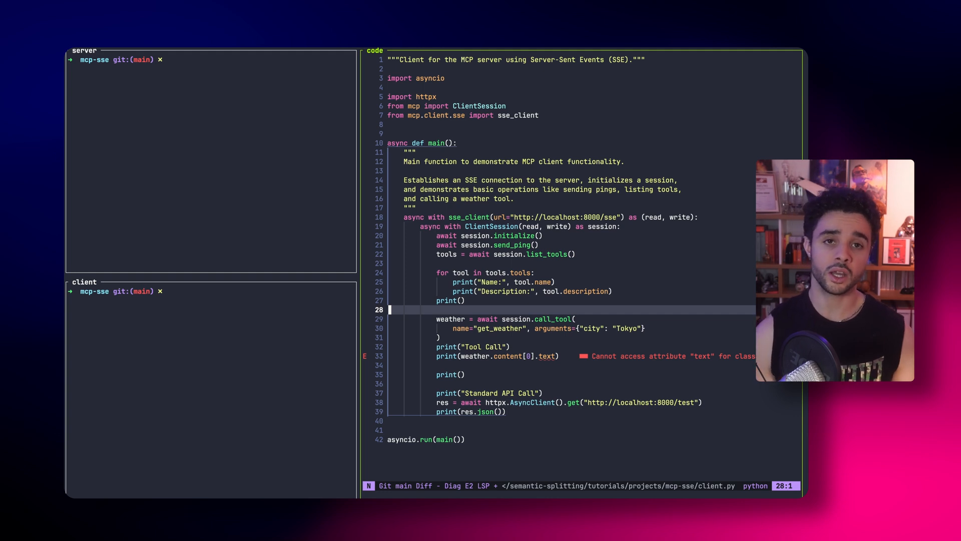
{"action": "left_click", "coordinate": [529, 328]}
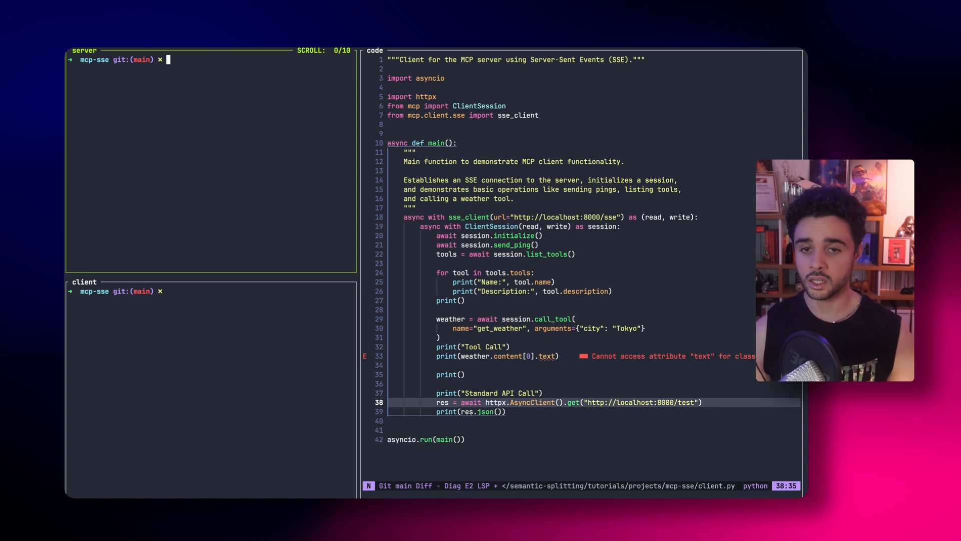
- Start the server with uv run uvicorn server:app, serving on 127.0.0.1:8000
{"action": "type", "text": "uv run uvicorn server:app"}
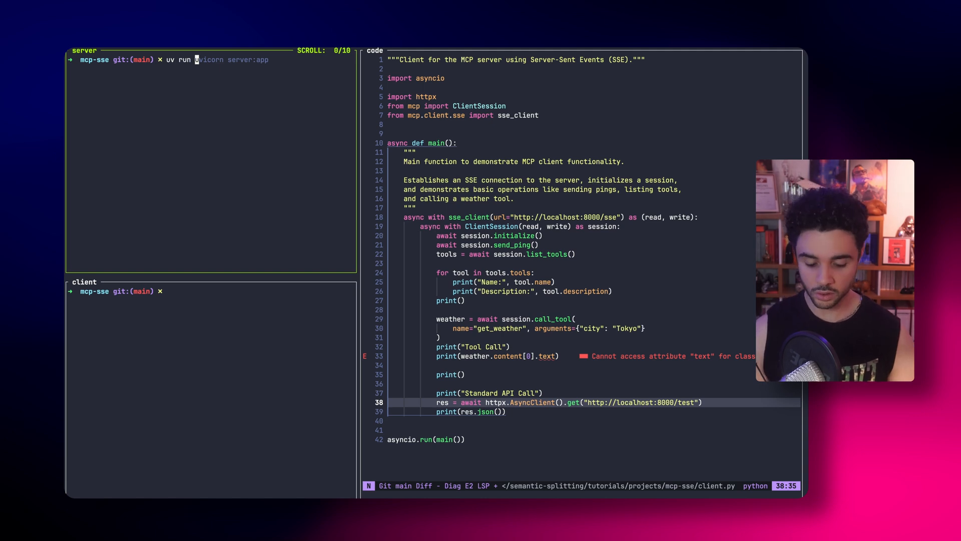
{"action": "mouse_move", "coordinate": [269, 59]}
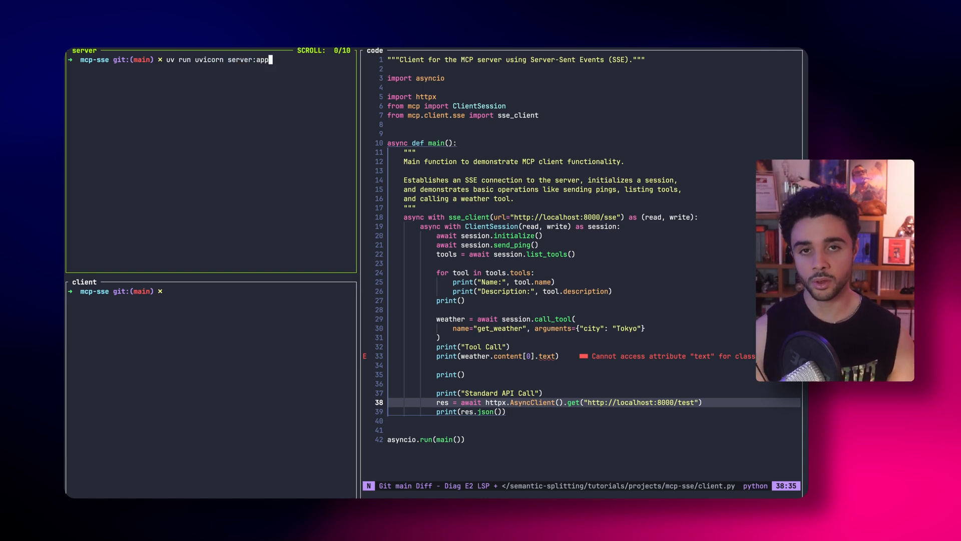
{"action": "key", "text": "Return"}
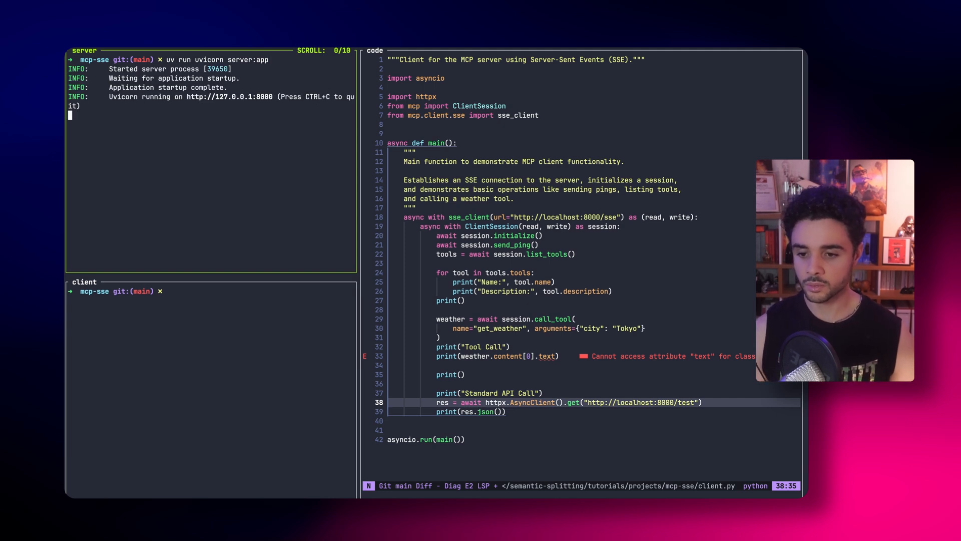
- Run uv run client.py to list get_weather, get Tokyo's sunny weather and Hello, world!
{"action": "type", "text": "uv run client.py"}
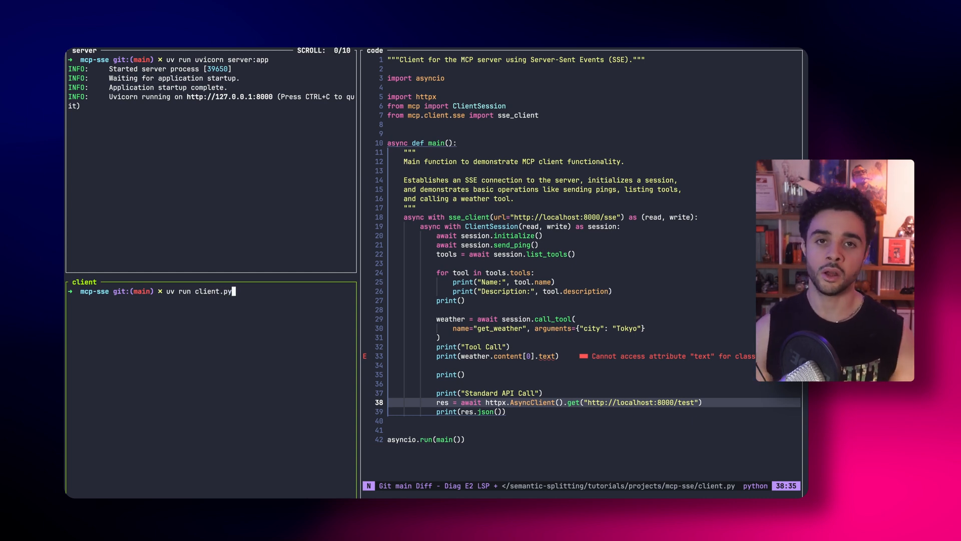
{"action": "key", "text": "Return"}
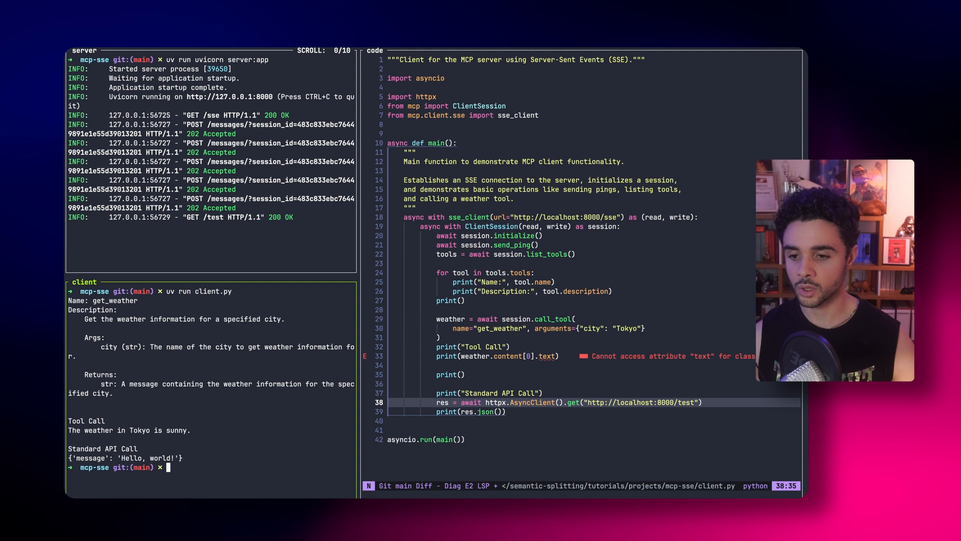